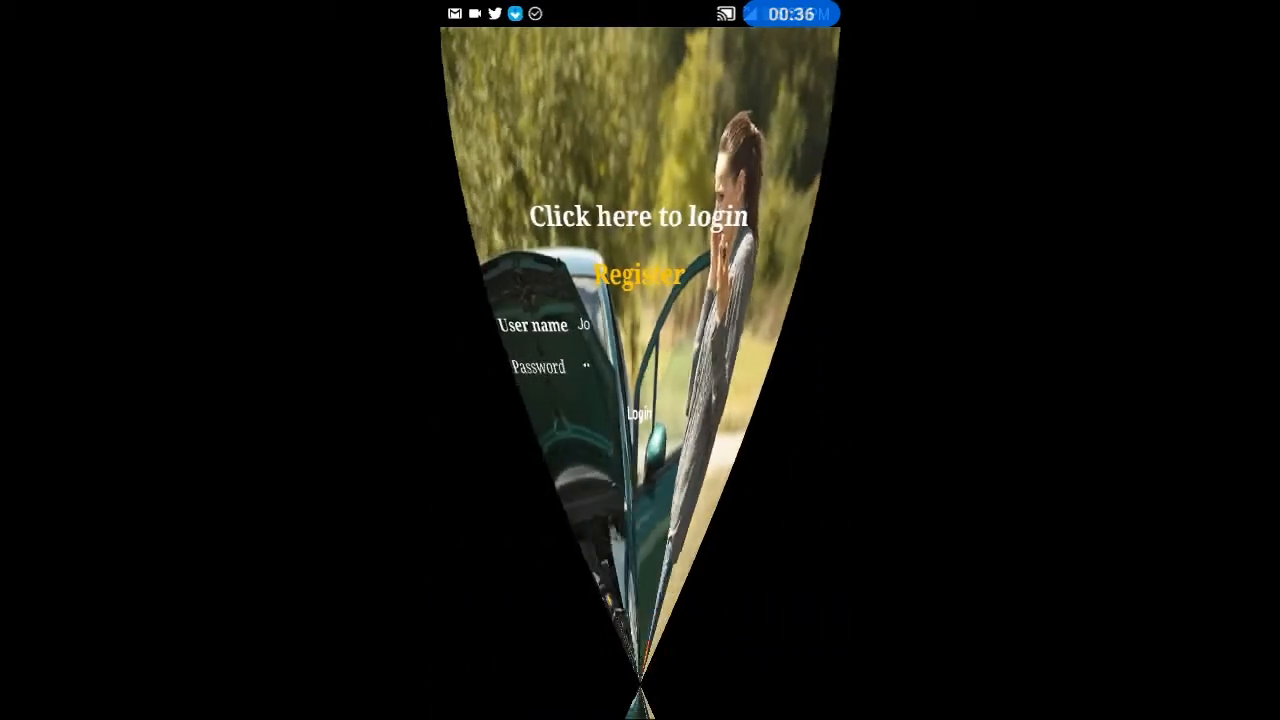
Sign in from the login screen to land on the Home menu
click(642, 412)
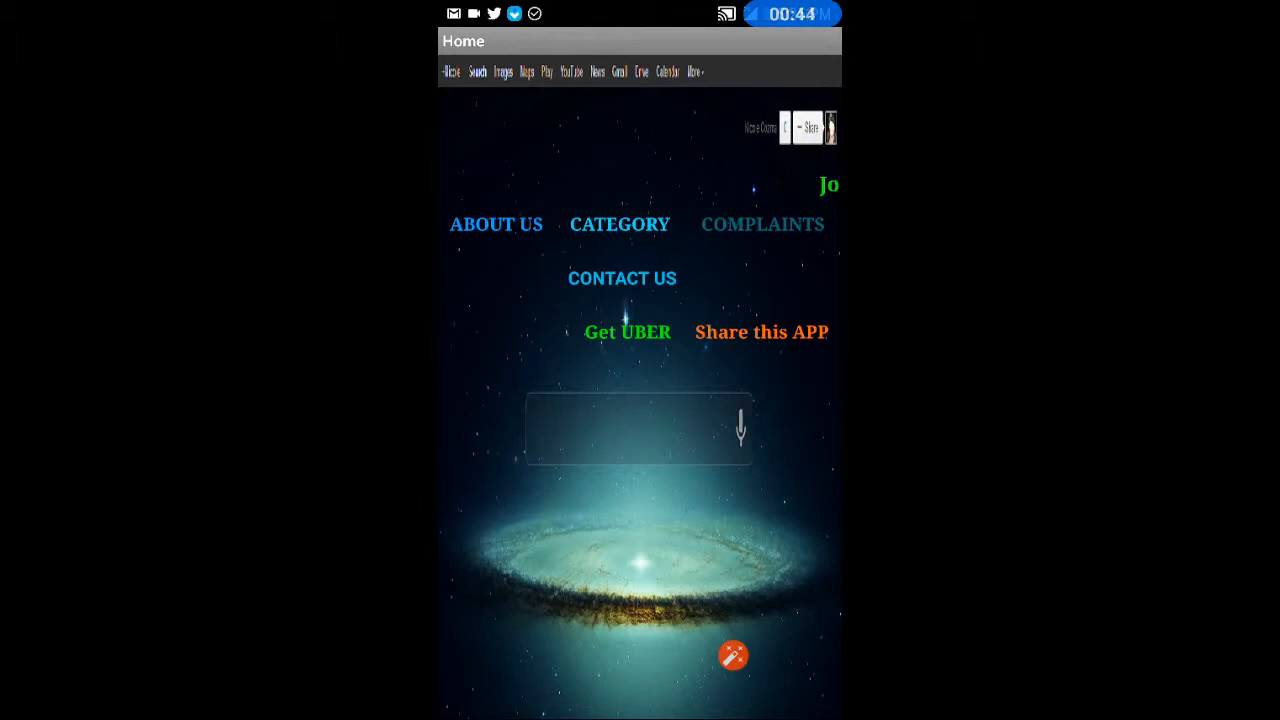
Enter About Us from Home, showing Team Management, Mission and Vision Statement options
click(760, 332)
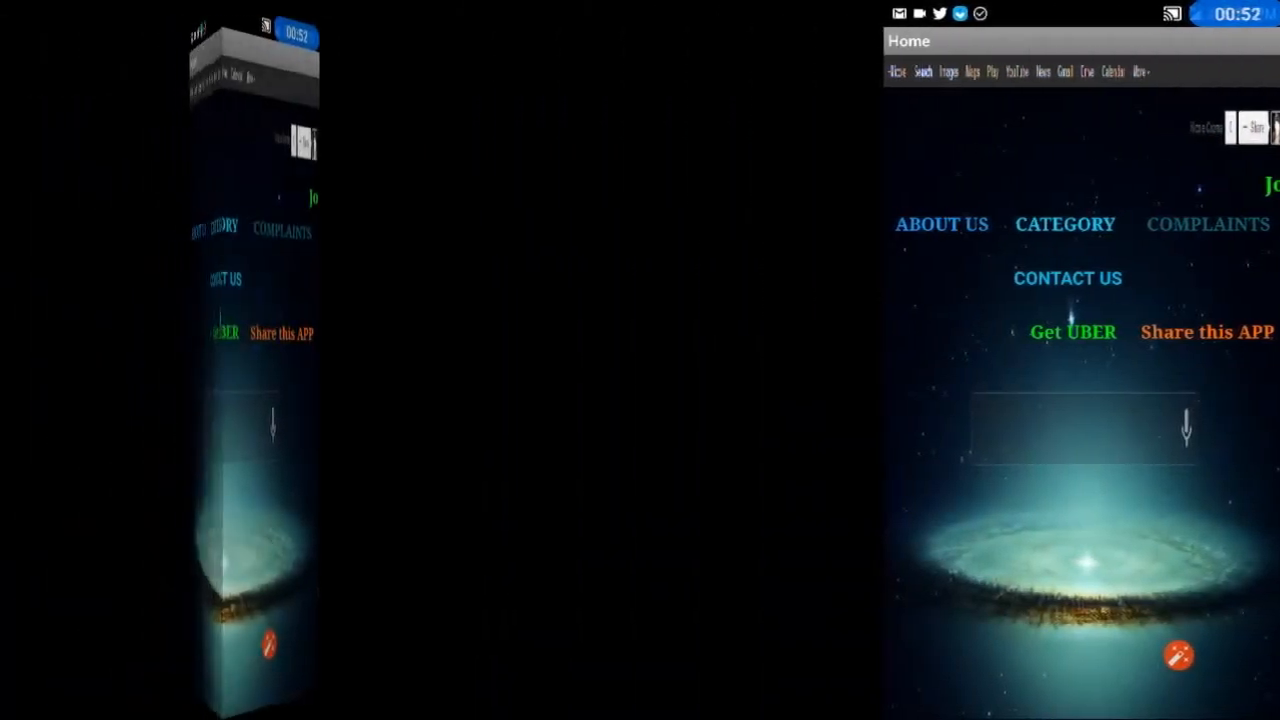
click(940, 224)
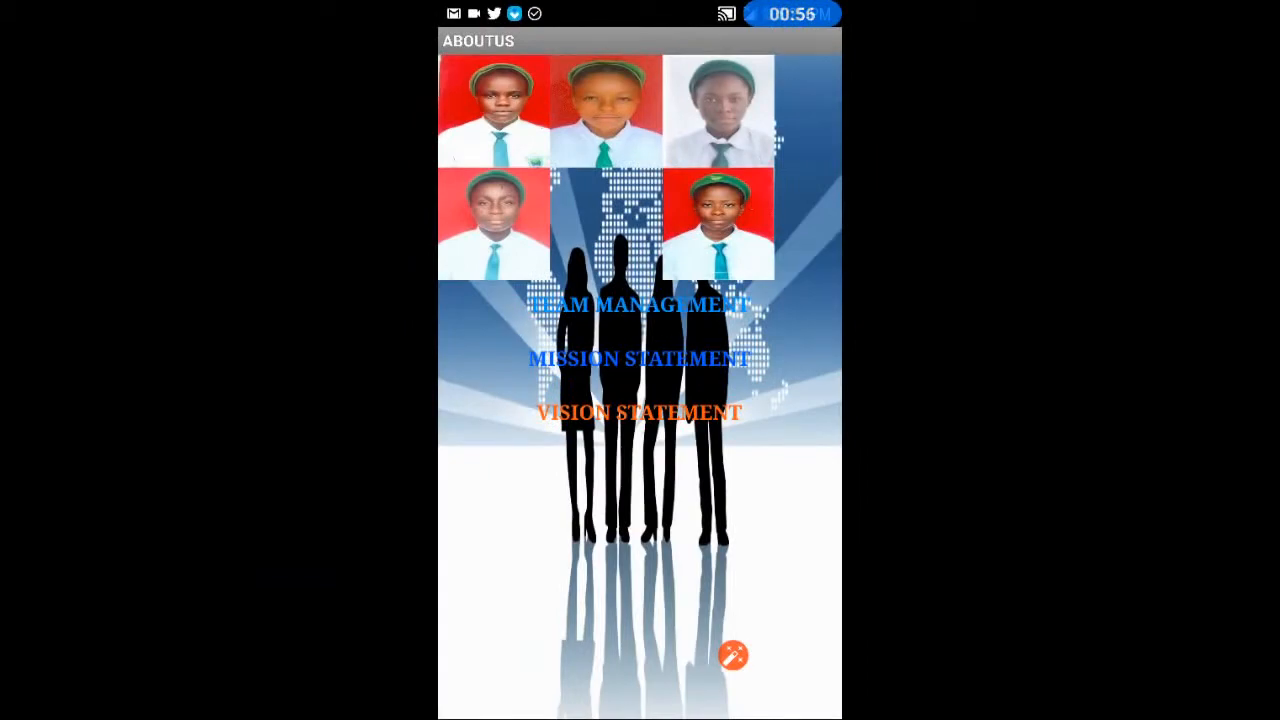
Read the Team Management and Vision Statement texts, then go back to Home
click(640, 306)
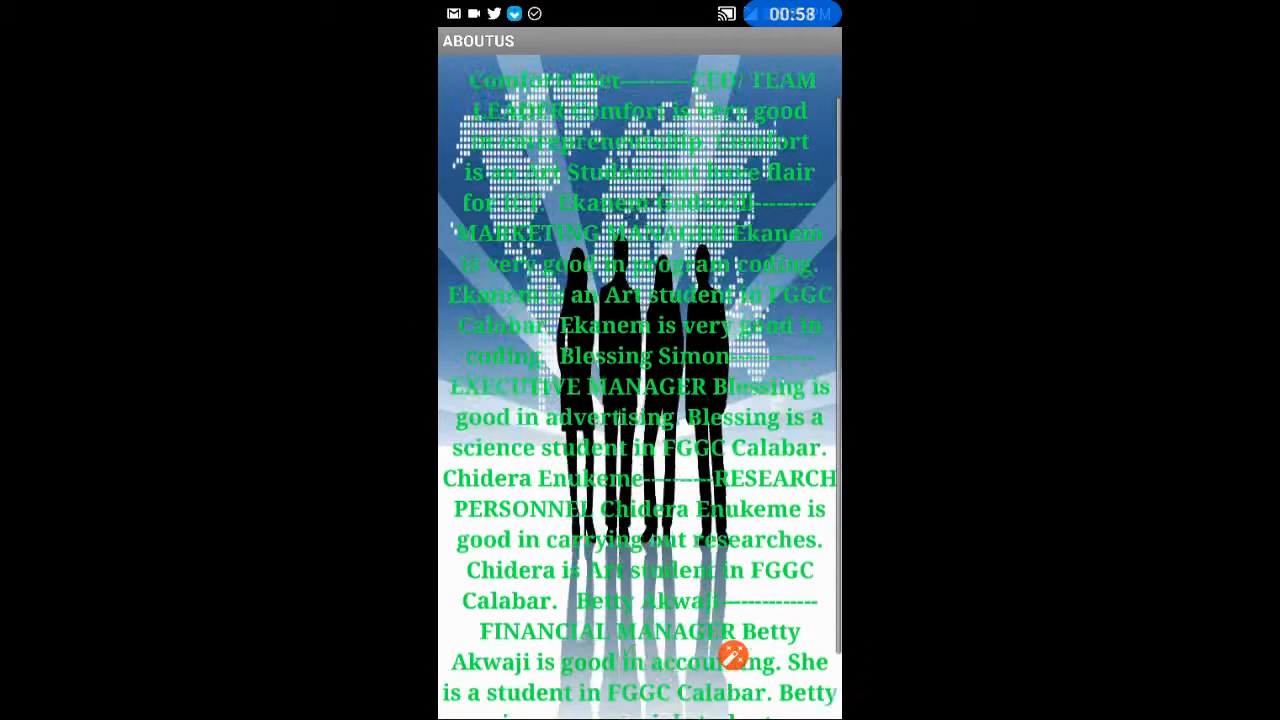
scroll(down, 3)
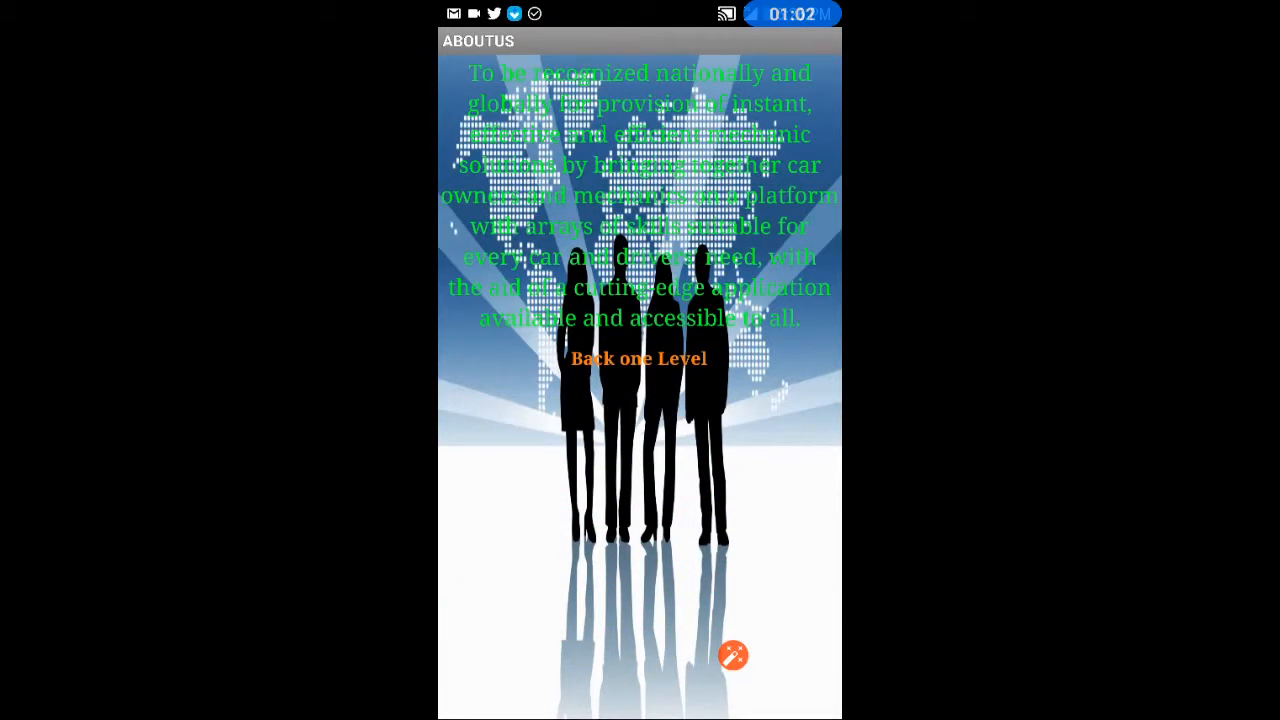
click(640, 358)
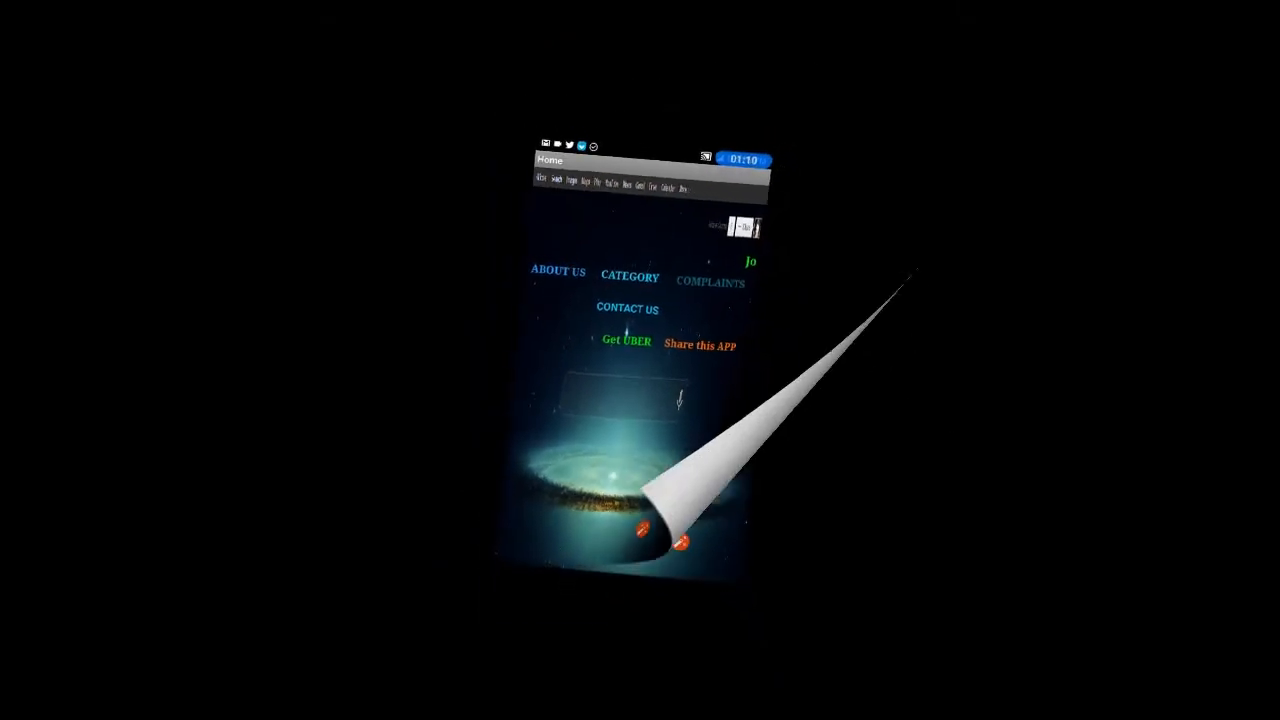
Enter Category from Home, reaching Select Your City with Calabar preselected
click(624, 308)
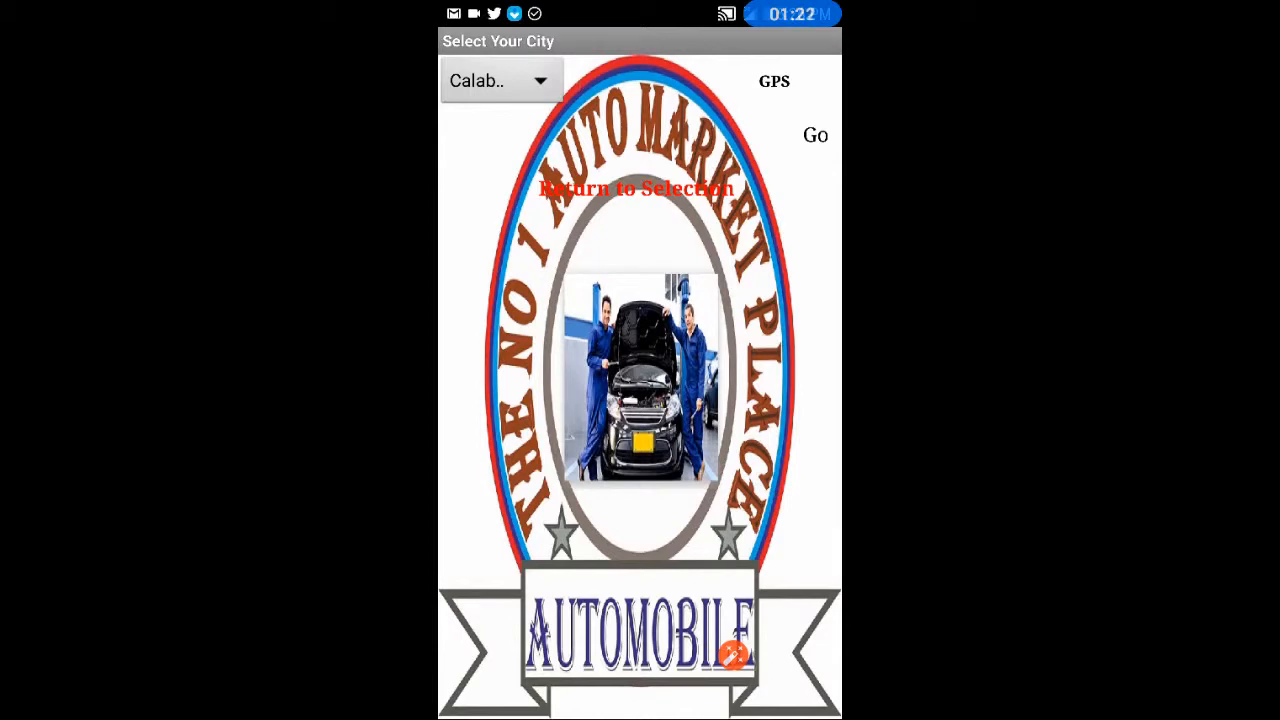
Pick a city from the spinner and load AUTO Solution in Calabar with the 10 best mechanics
click(500, 80)
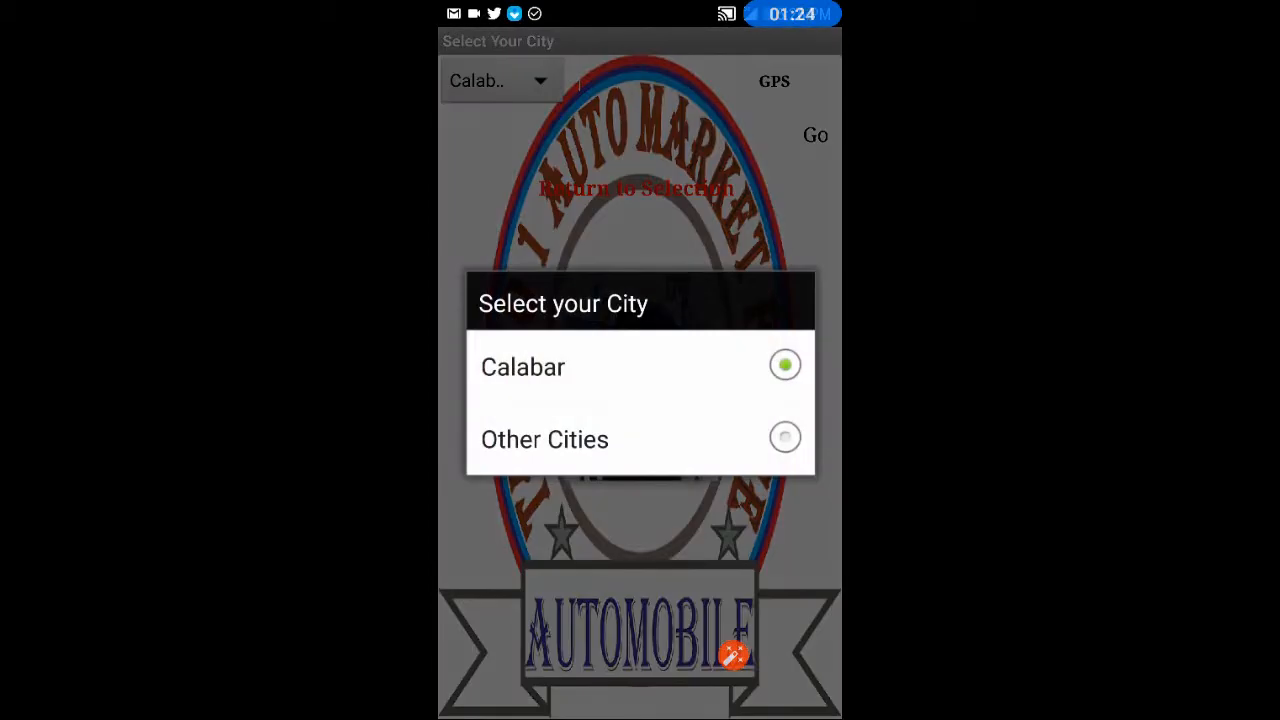
click(544, 440)
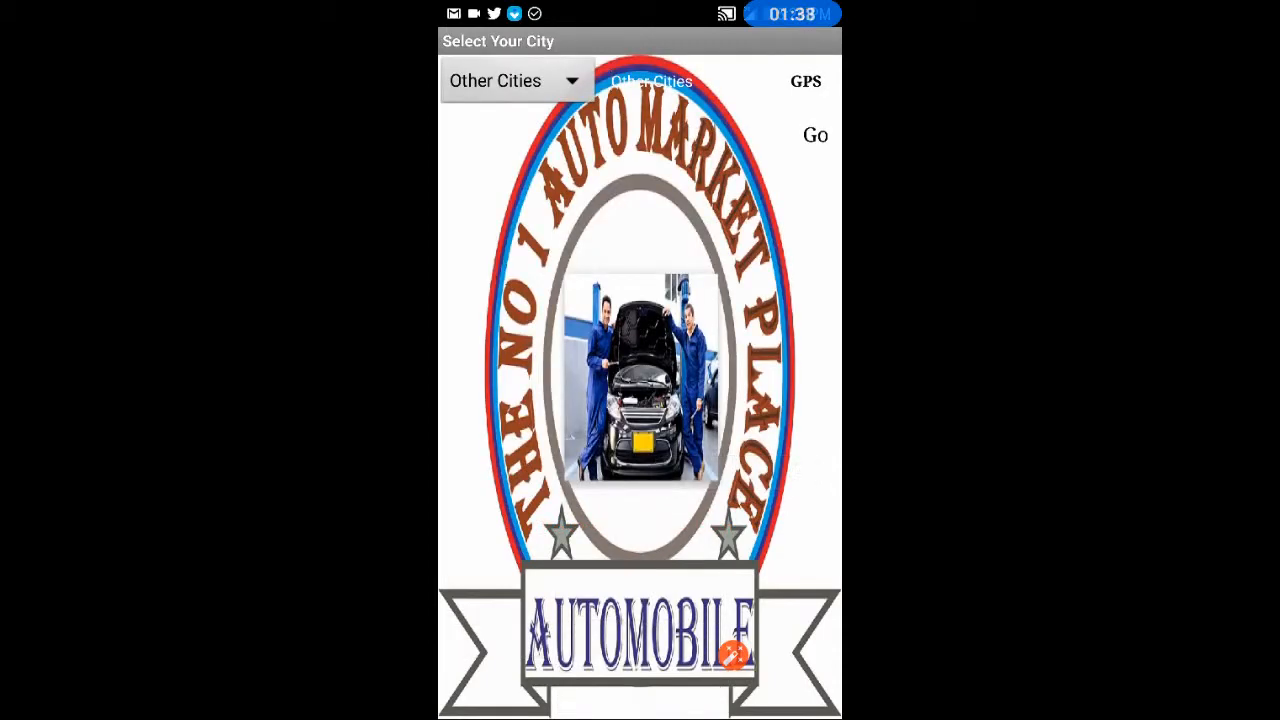
click(512, 80)
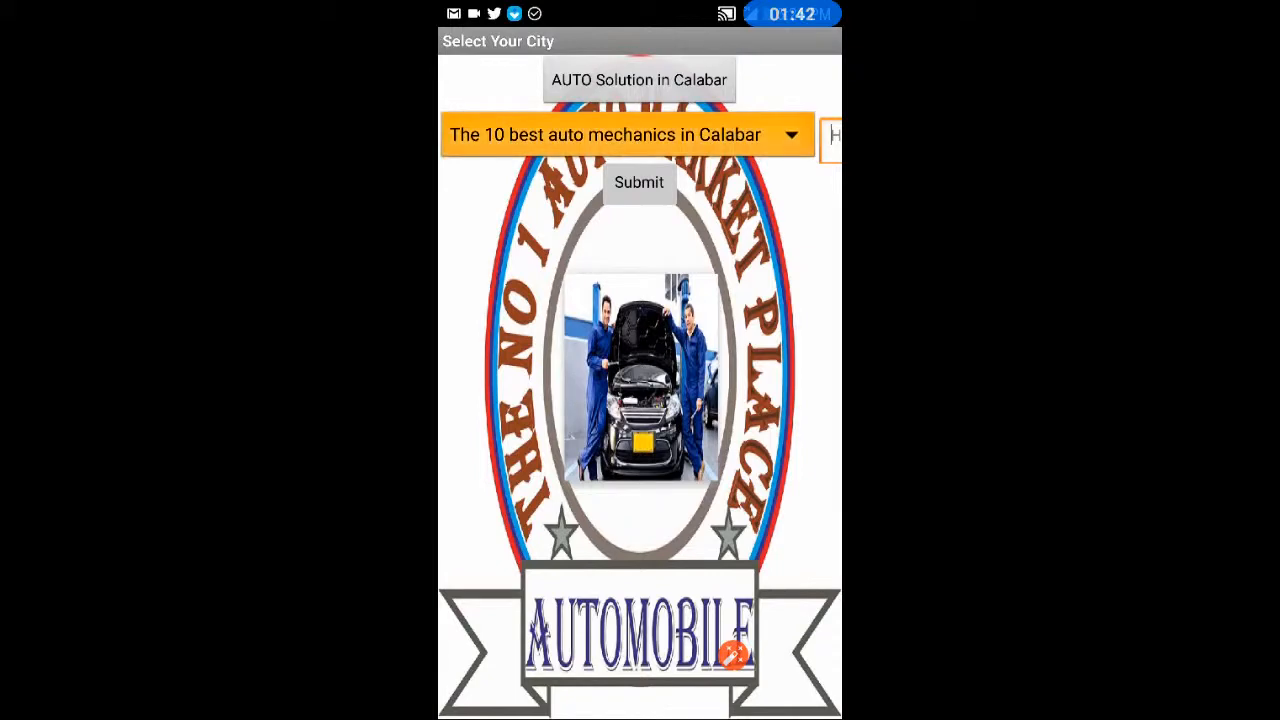
Back out of the Calabar auto solutions to the Home menu
click(624, 134)
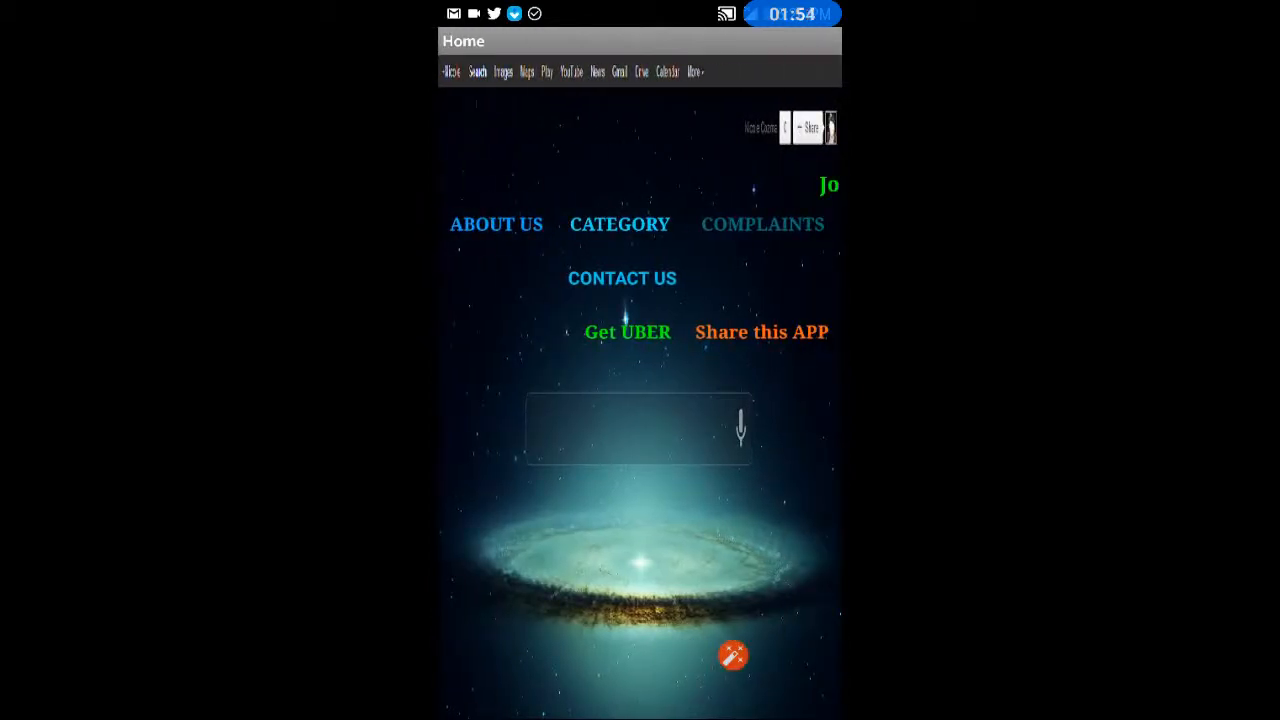
click(628, 332)
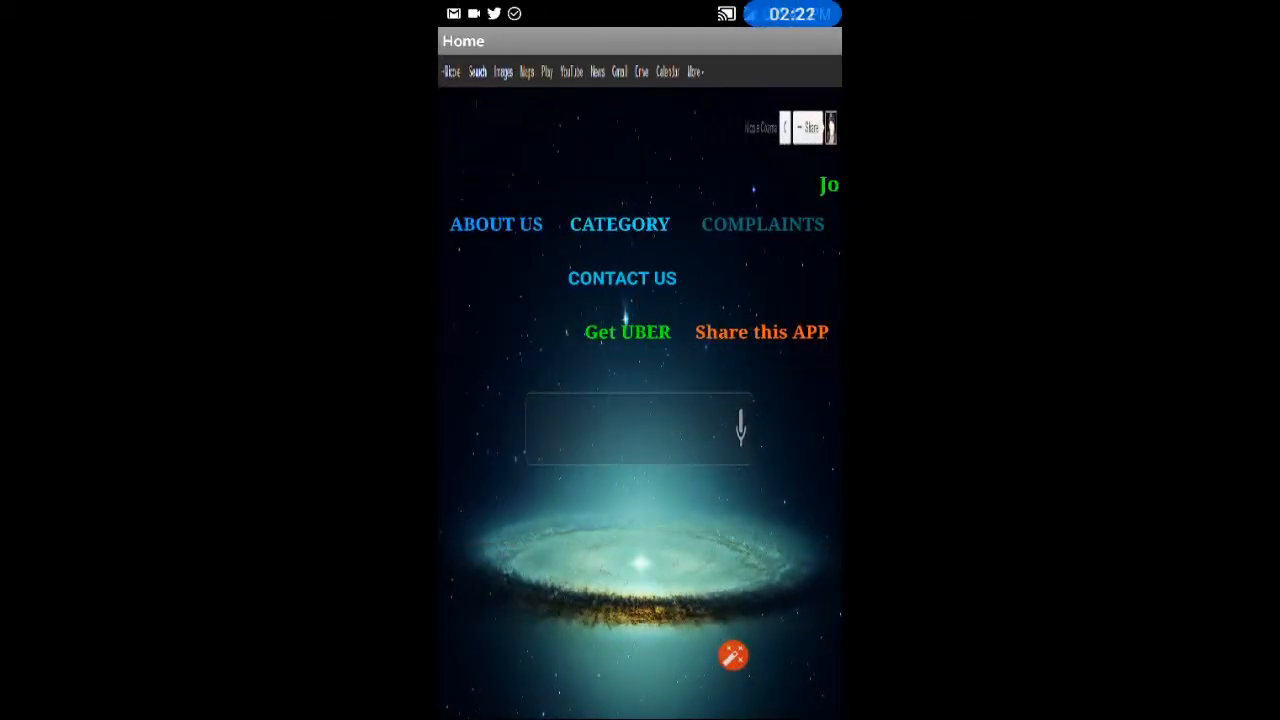
Enter Complaints and load the blank Complaint Form asking for name and email
click(762, 224)
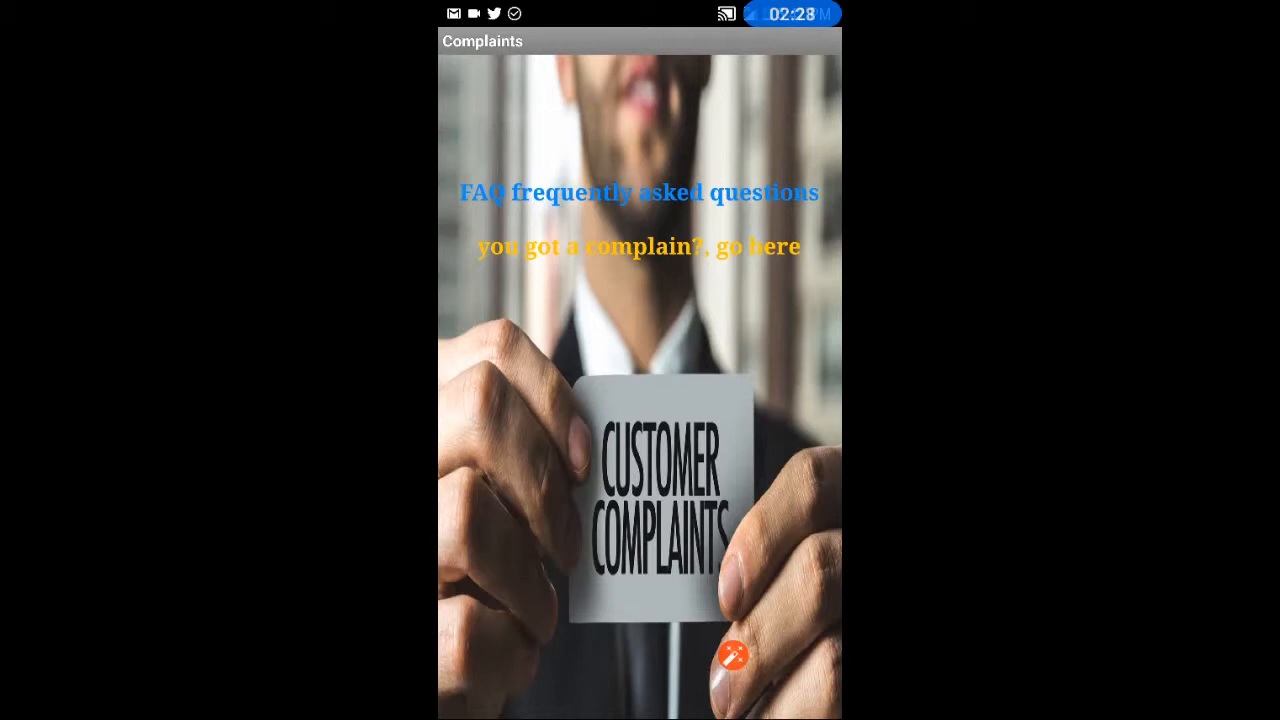
click(640, 246)
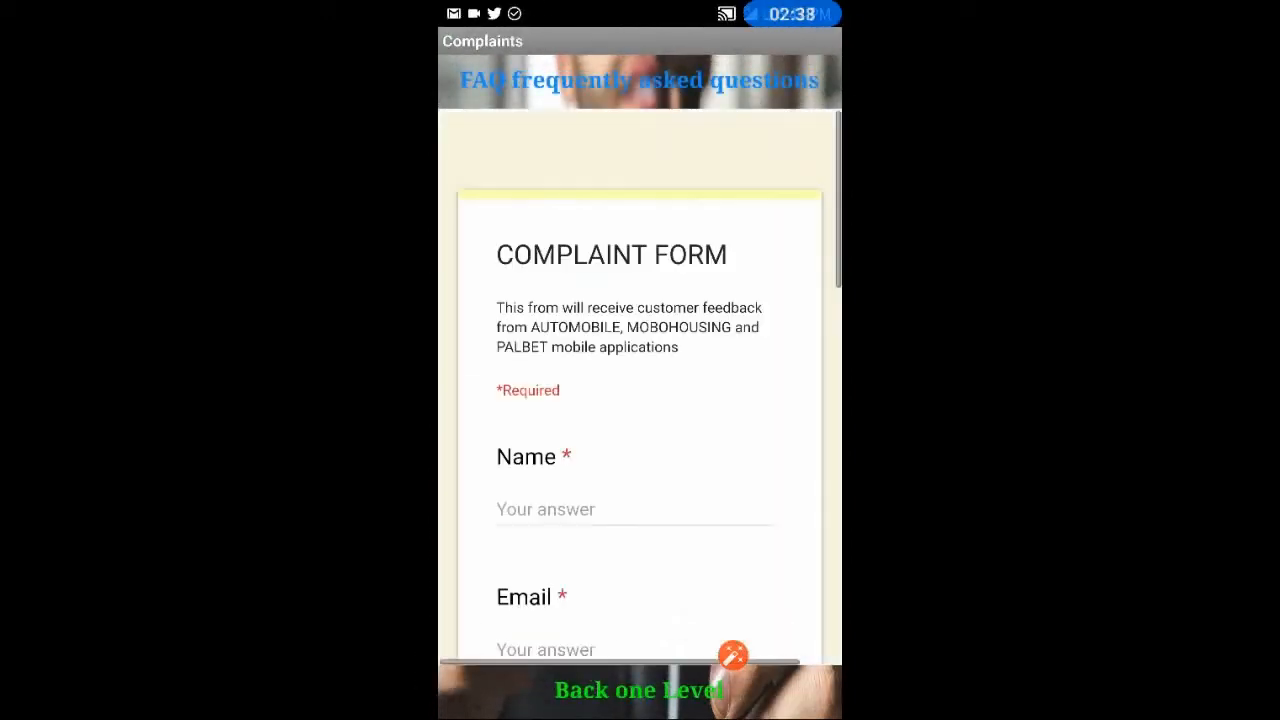
scroll(down, 3)
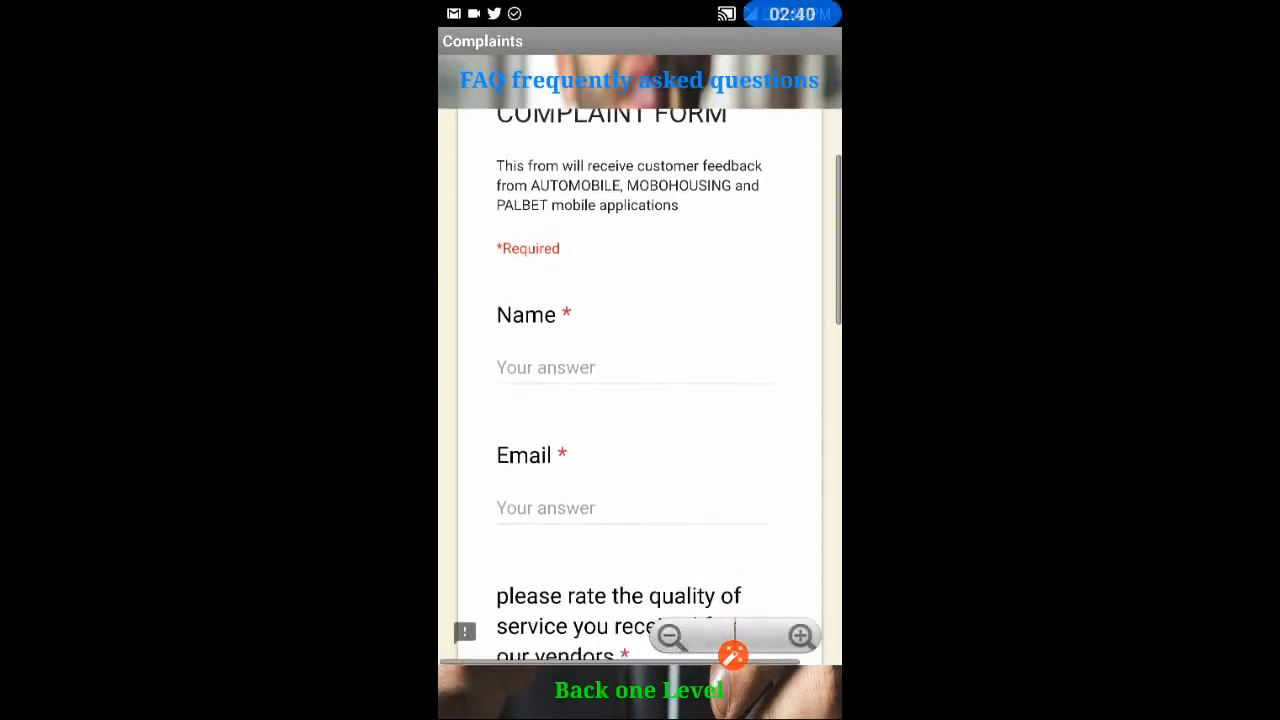
scroll(down, 3)
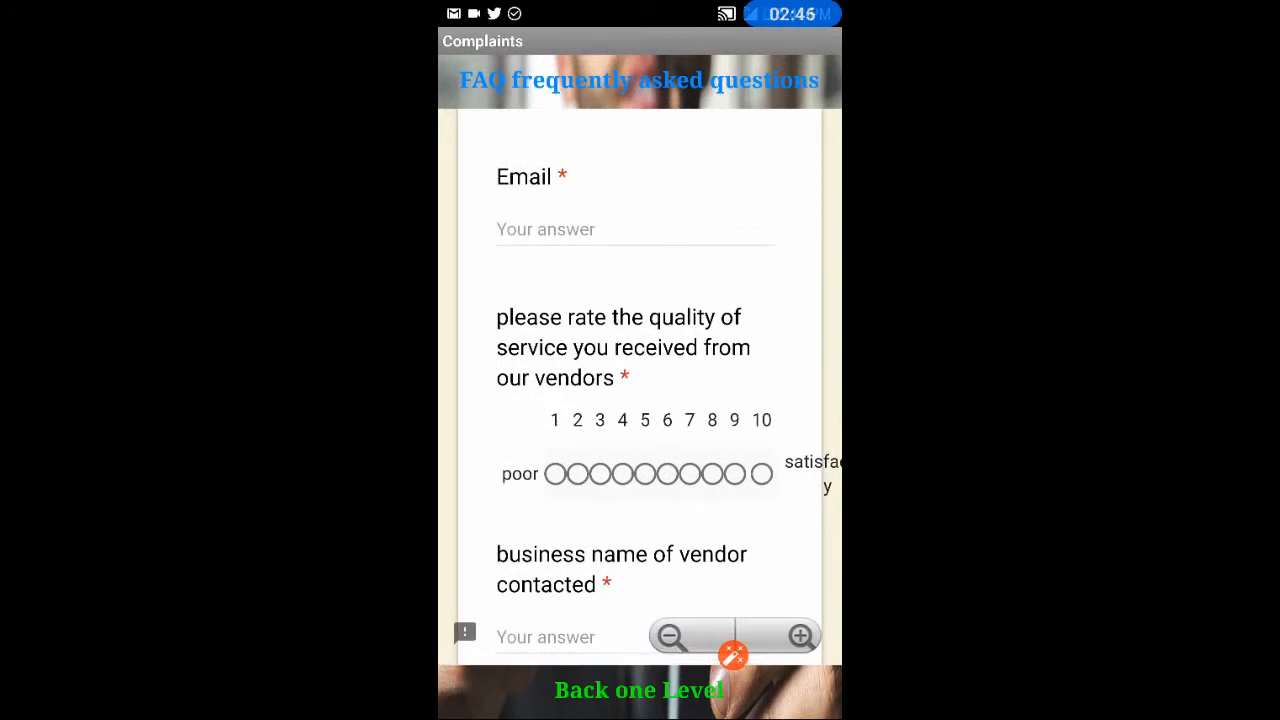
scroll(down, 3)
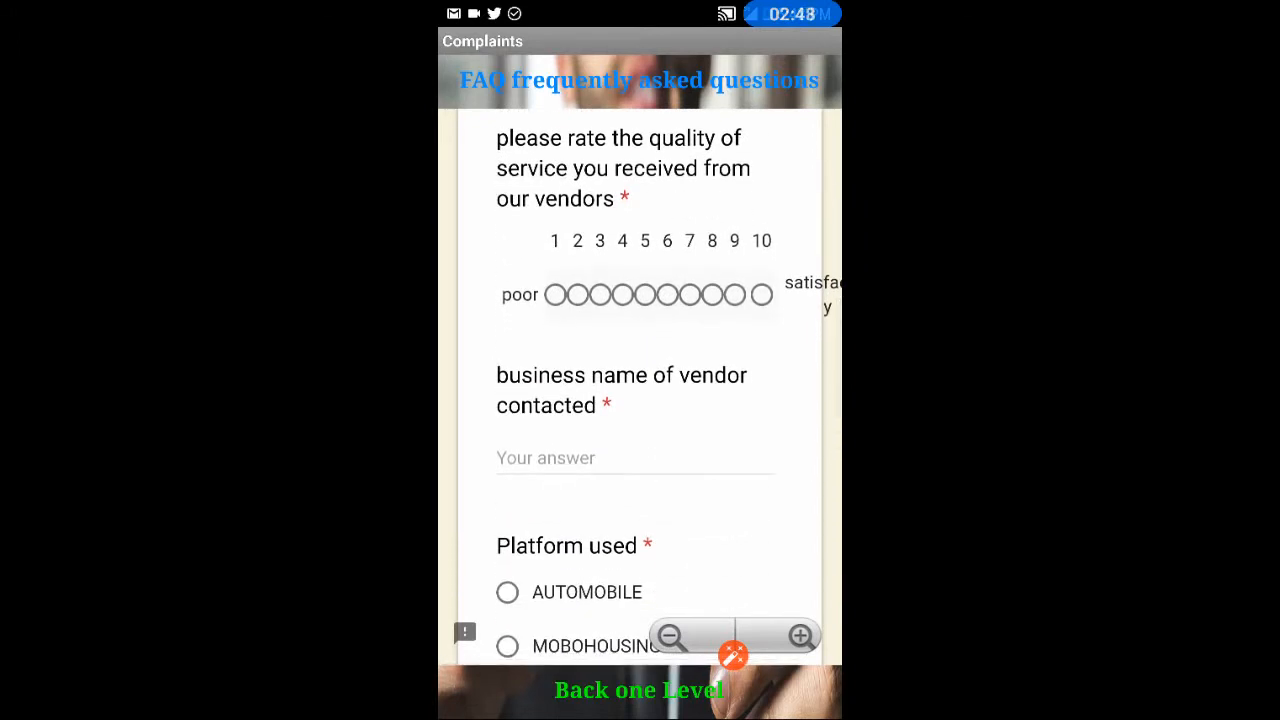
scroll(down, 3)
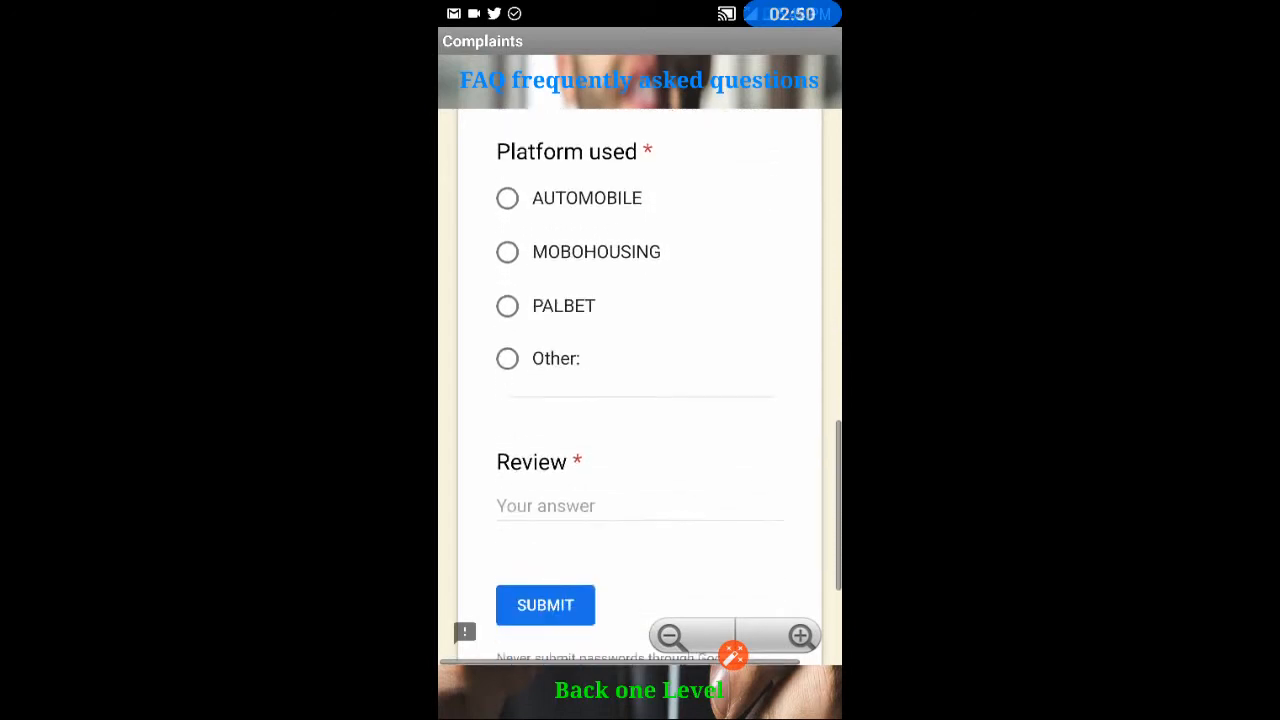